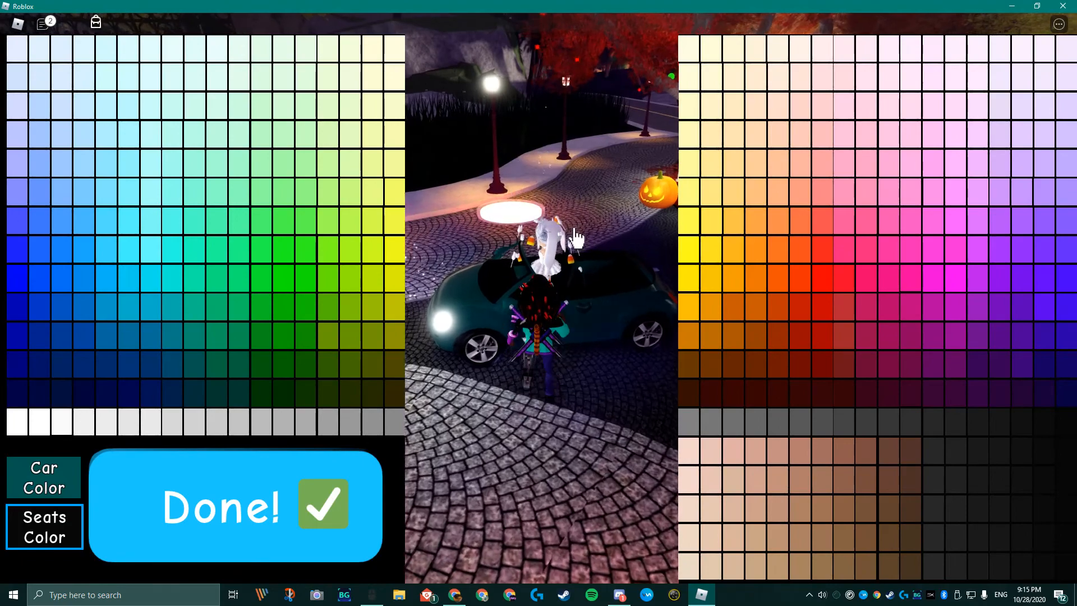
# - Confirm the car colour with Done! so the picker closes and the world returns
pyautogui.click(235, 507)
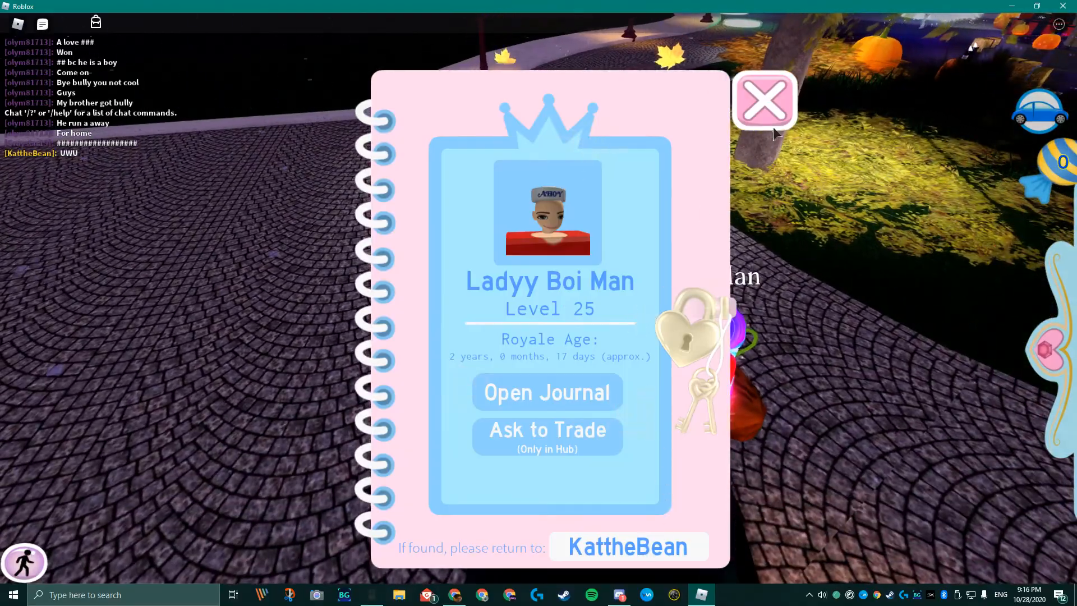
# - Close the Level 25 player's profile card via its pink X, revealing the night street
pyautogui.click(764, 101)
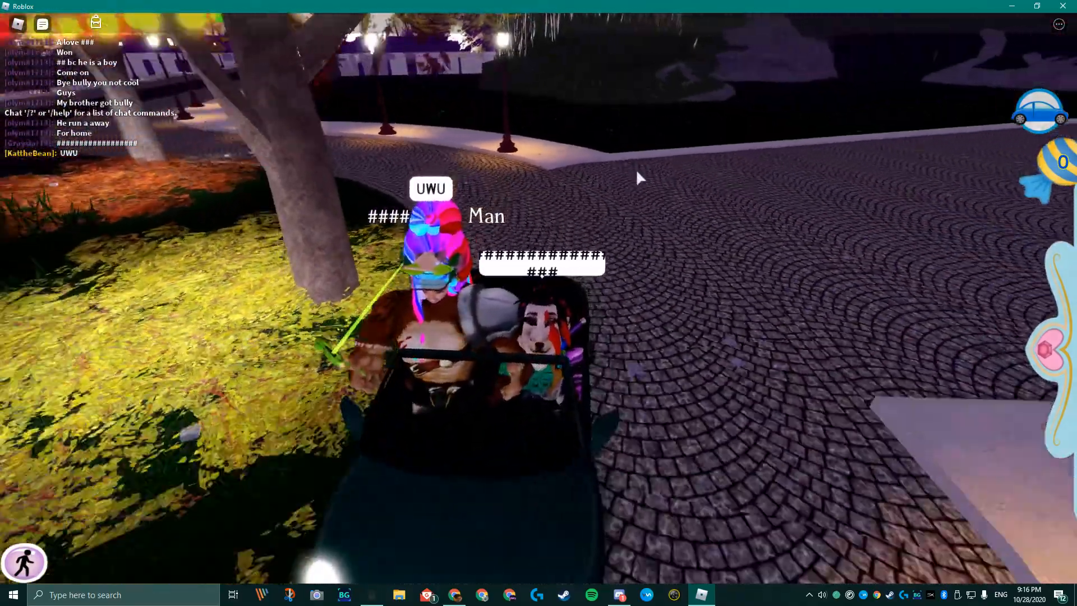